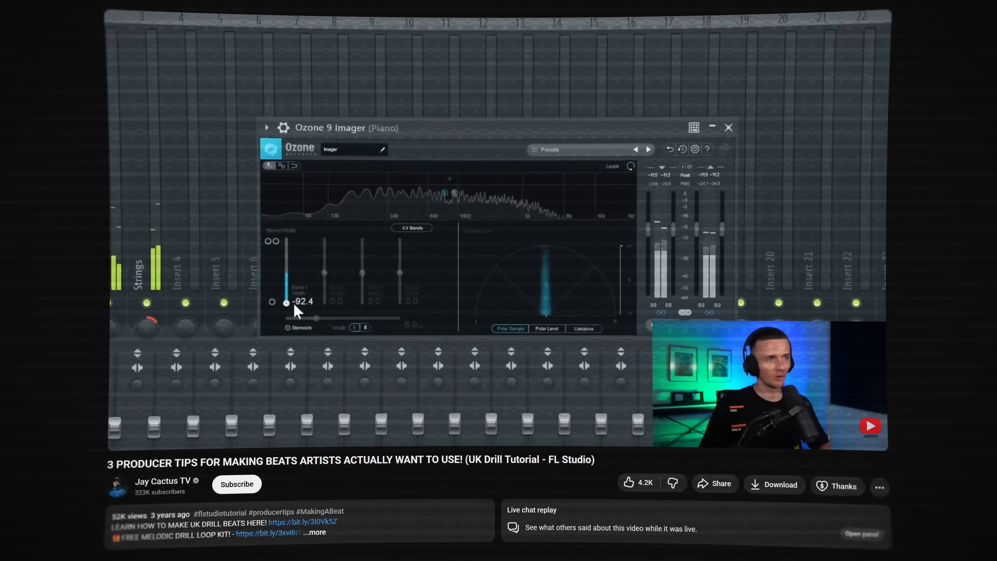
# Load Ozone 12 on the master insert and launch its mastering Assistant.
pyautogui.moveTo(287, 302); pyautogui.dragTo(306, 271)
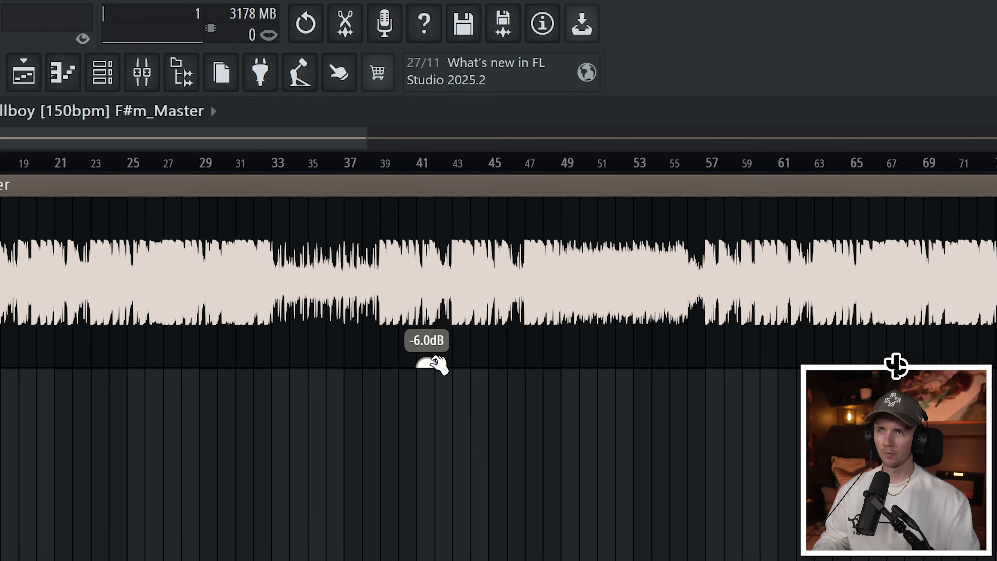
pyautogui.click(136, 69)
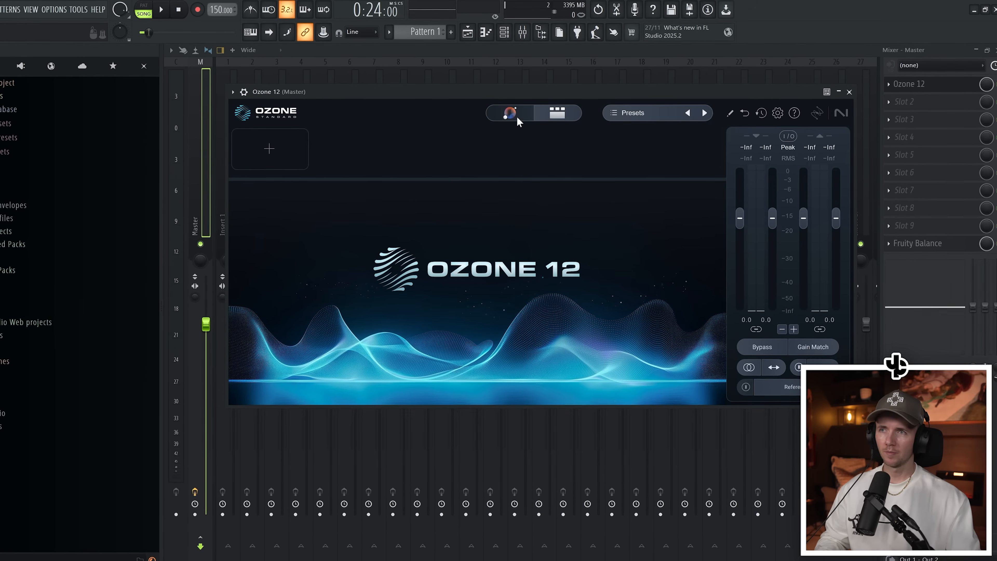
pyautogui.click(629, 112)
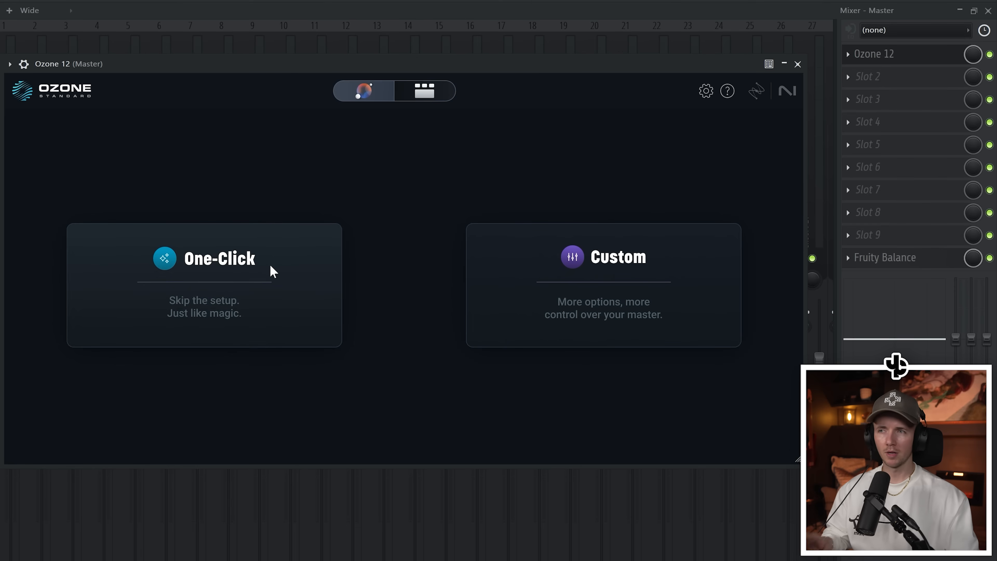
# Choose One-Click mastering and scroll the Target list down toward Trap.
pyautogui.click(603, 256)
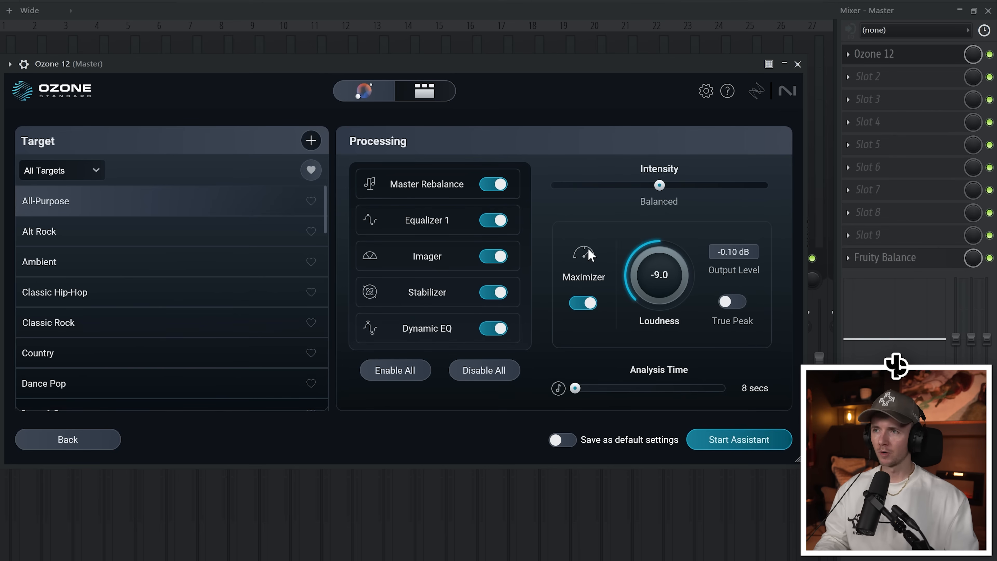
pyautogui.scroll(-3)
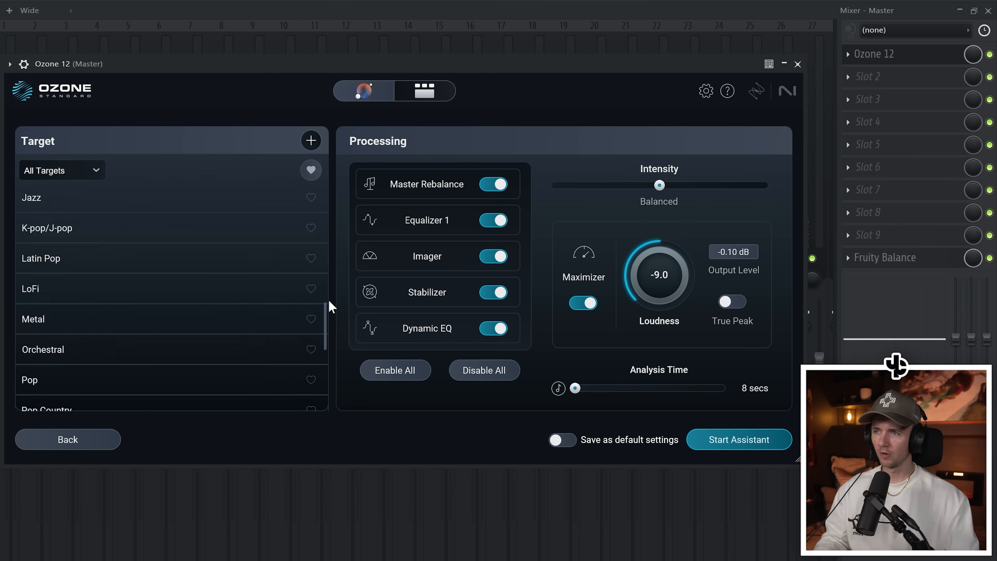
pyautogui.scroll(-3)
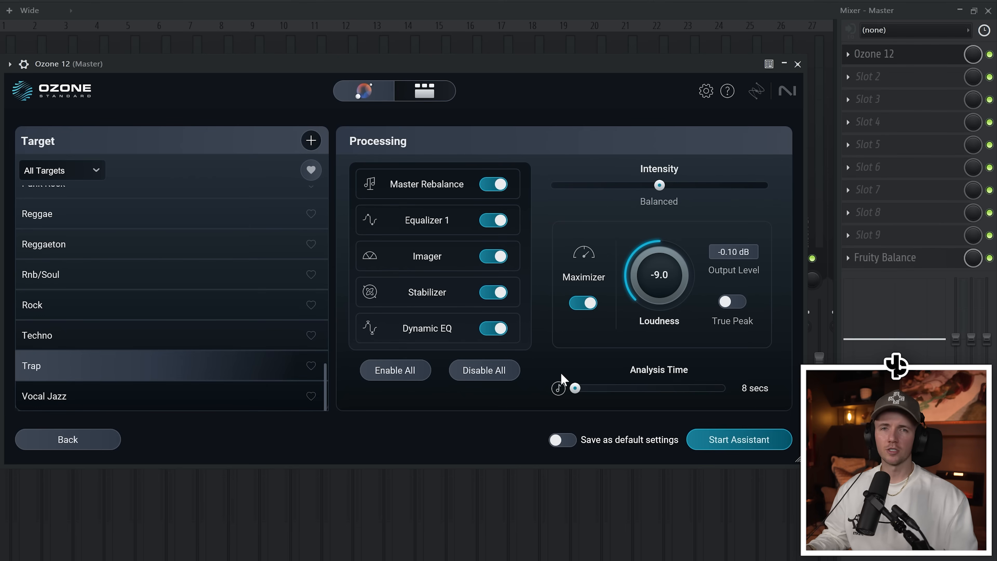
pyautogui.moveTo(609, 389)
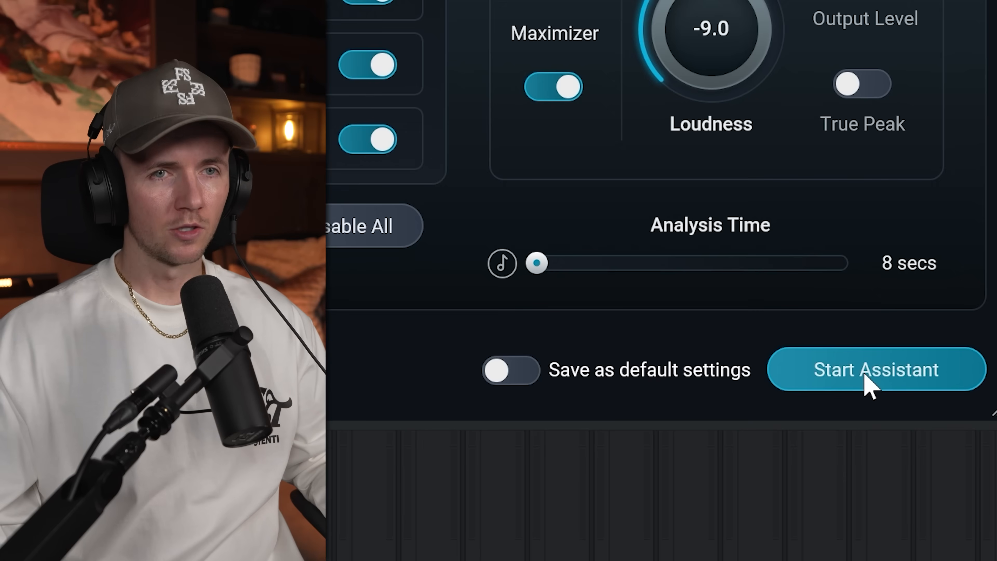
# Run the assistant's analysis, then solo the Delta of Equalizer 1.
pyautogui.click(876, 368)
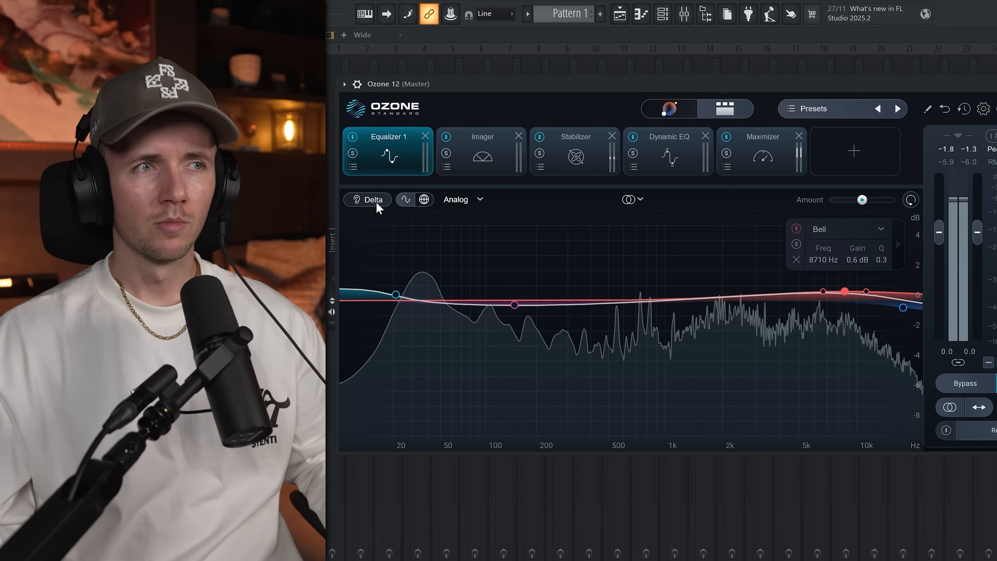
pyautogui.click(482, 151)
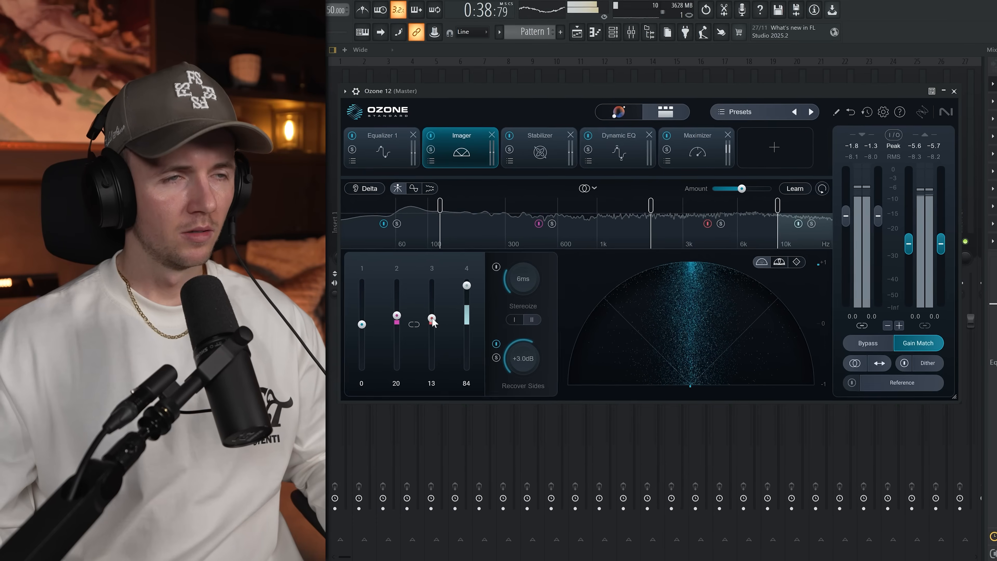
# Raise the Imager's band 3 stereo width to about 29.
pyautogui.moveTo(431, 318); pyautogui.dragTo(431, 311)
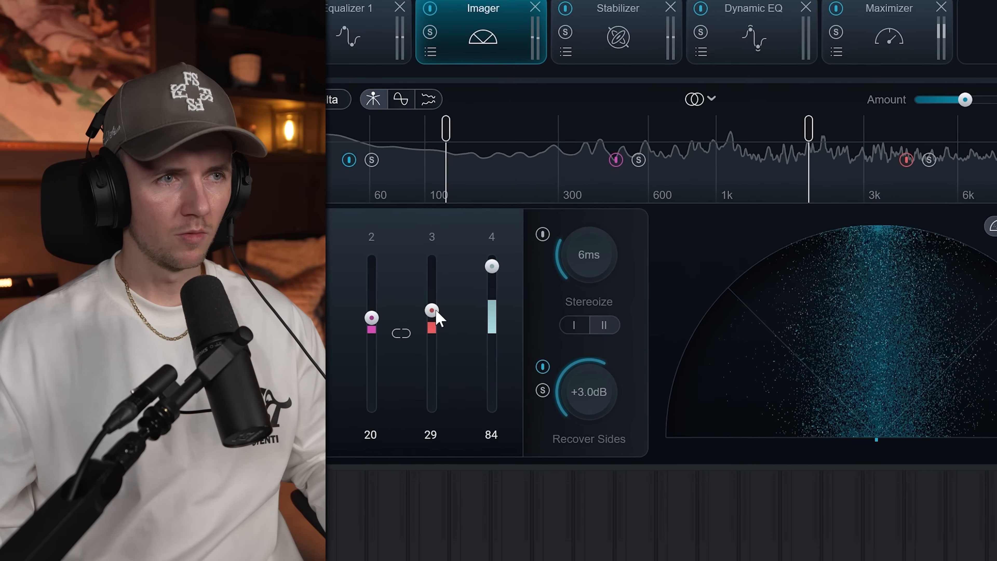
pyautogui.moveTo(432, 310); pyautogui.dragTo(432, 302)
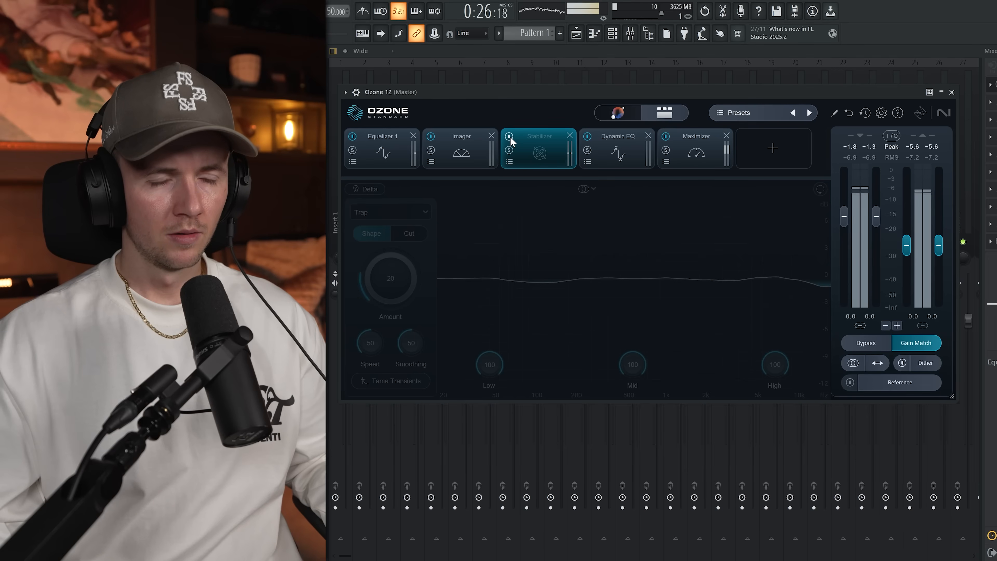
pyautogui.moveTo(509, 139)
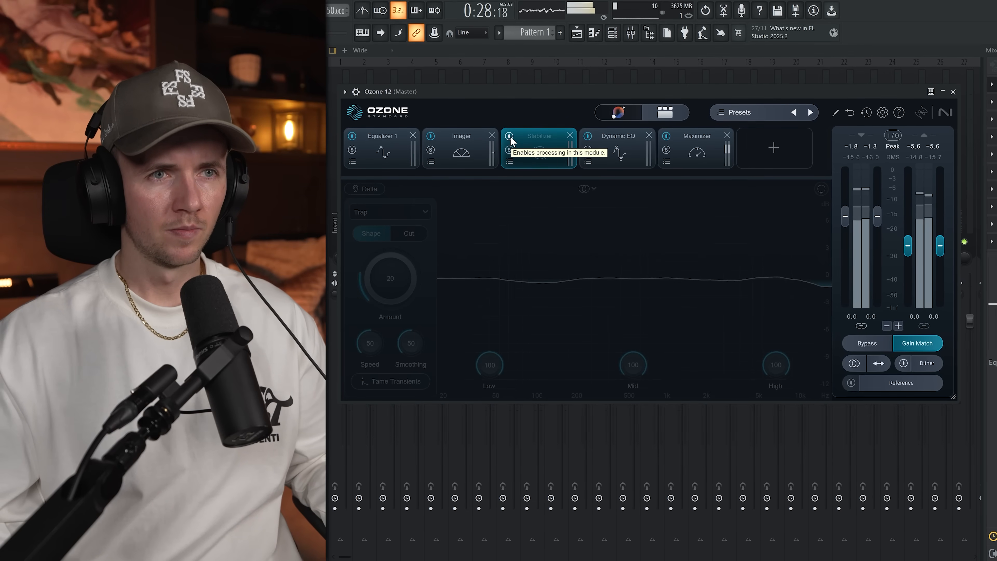
# Re-enable the Stabilizer module's processing.
pyautogui.click(509, 138)
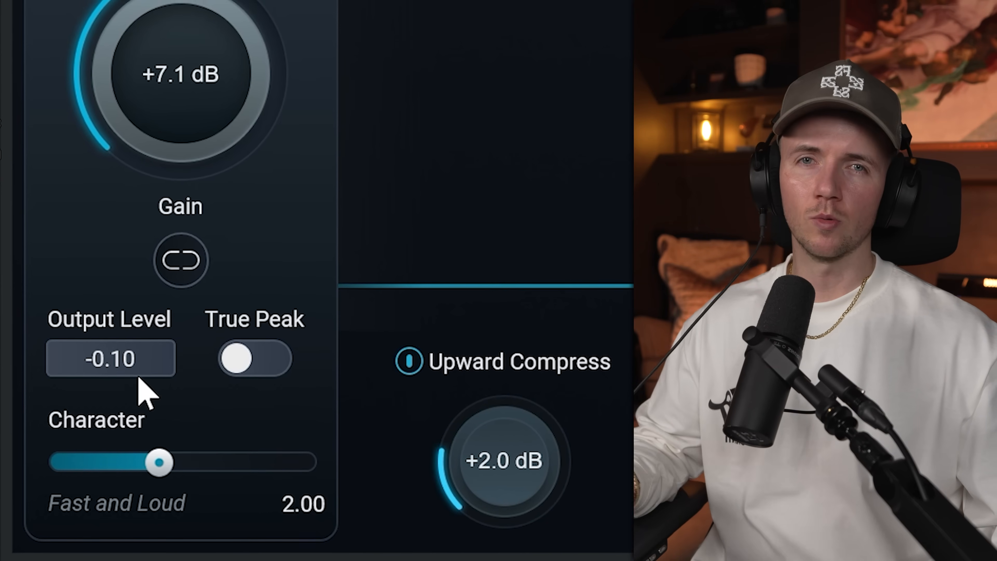
# Switch the Maximizer to IRC 5 at about +7.5 dB gain, then reach for the add-module slot.
pyautogui.click(181, 118)
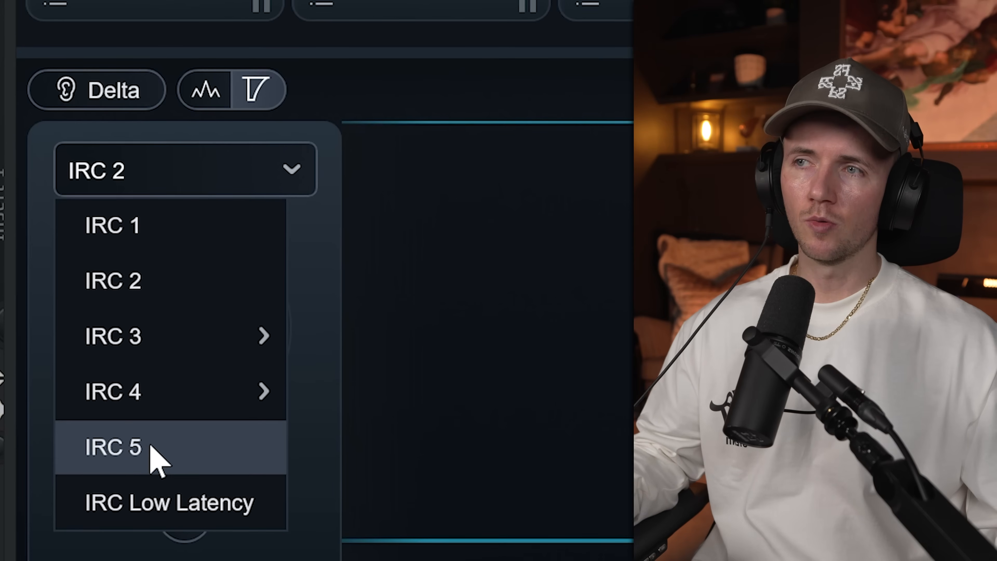
pyautogui.click(113, 281)
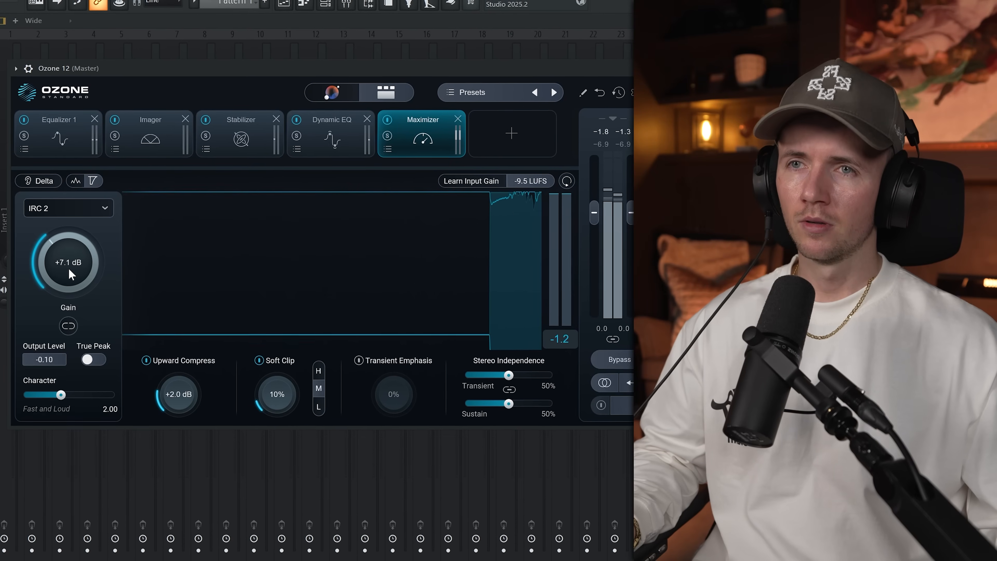
pyautogui.click(65, 207)
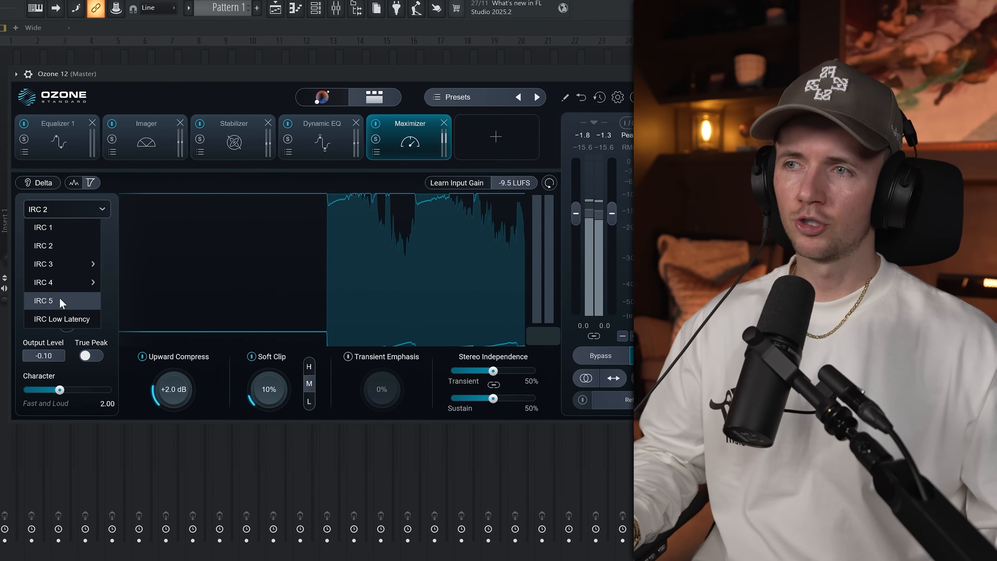
pyautogui.click(42, 300)
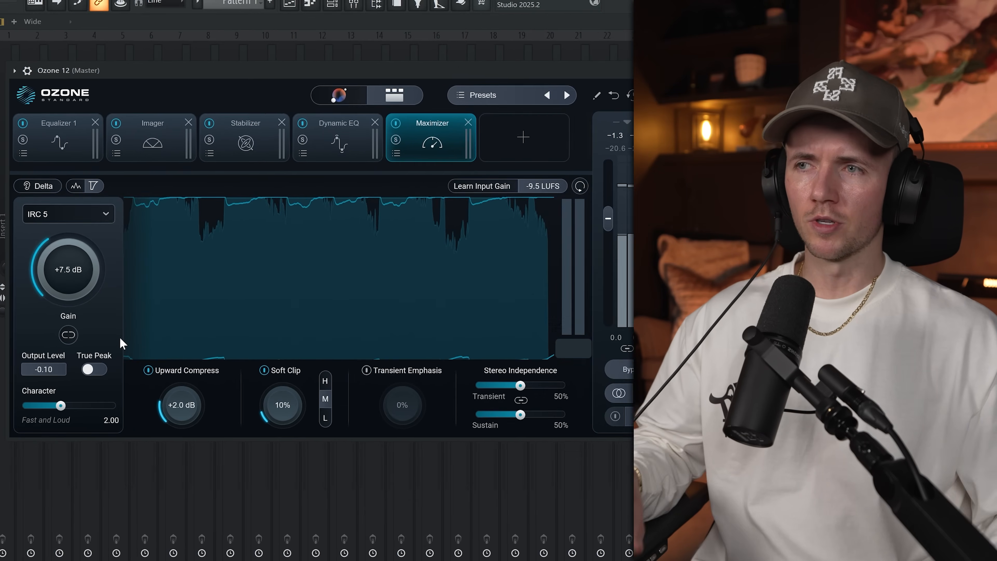
pyautogui.click(523, 137)
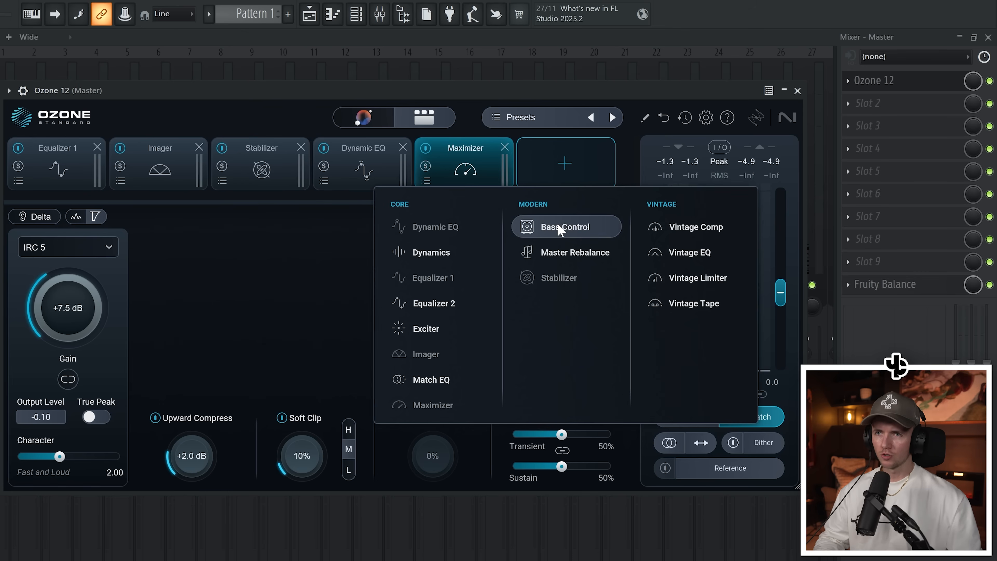
# Add Bass Control with Punch +1.0 dB and Balance -0.6 dB.
pyautogui.click(566, 227)
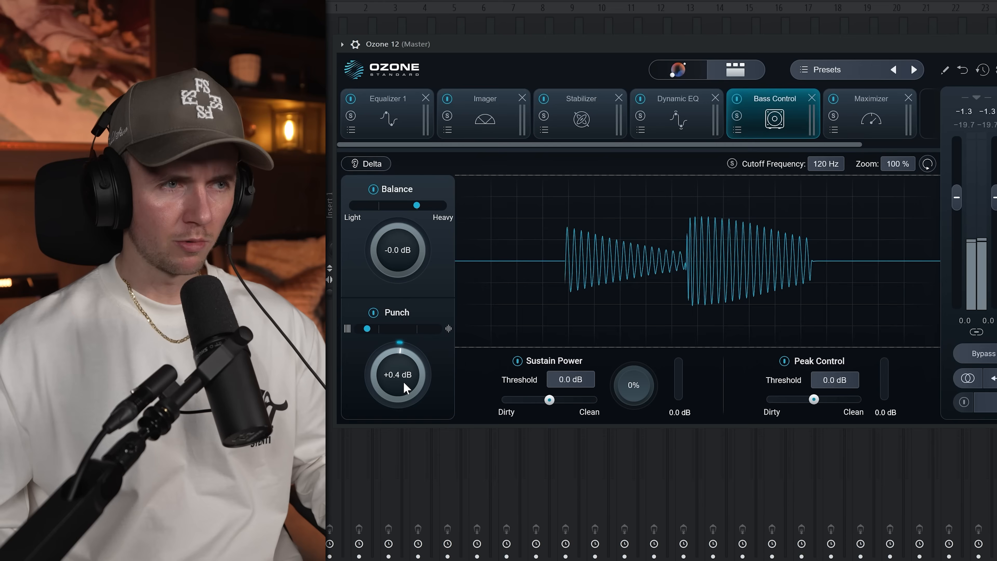
pyautogui.moveTo(396, 374); pyautogui.dragTo(397, 356)
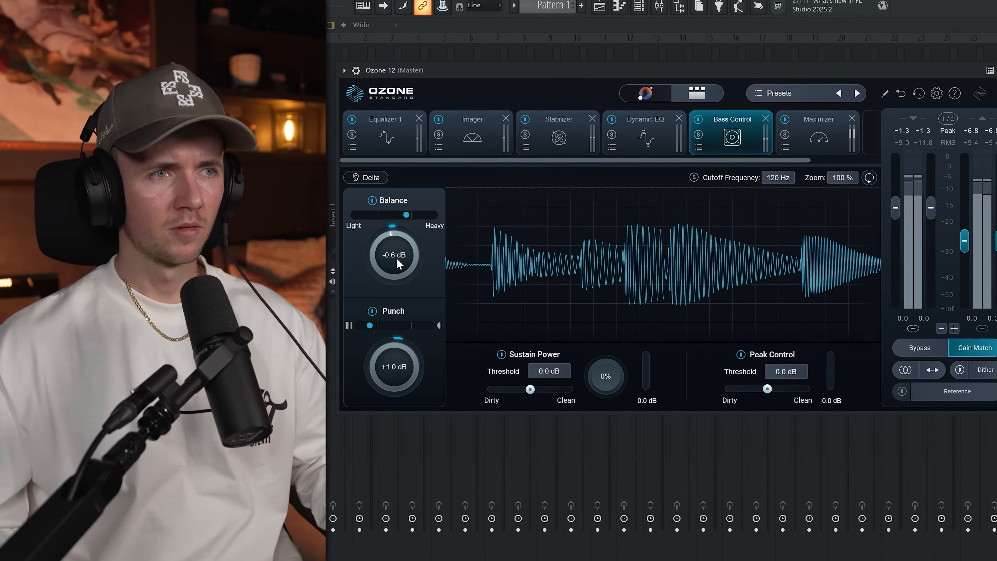
pyautogui.moveTo(393, 254); pyautogui.dragTo(394, 261)
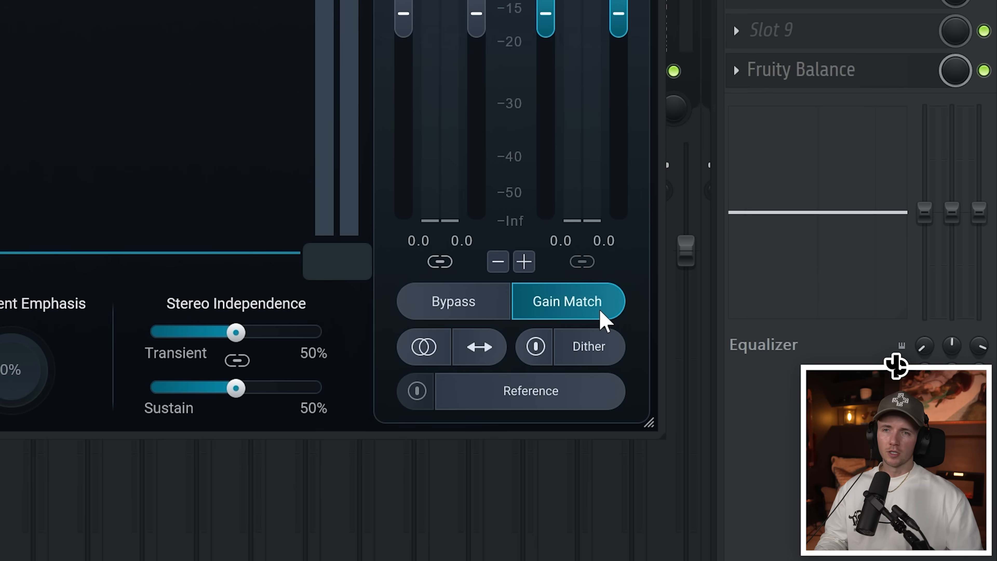
# Toggle Gain Match to compare the master processing at matched loudness.
pyautogui.click(566, 301)
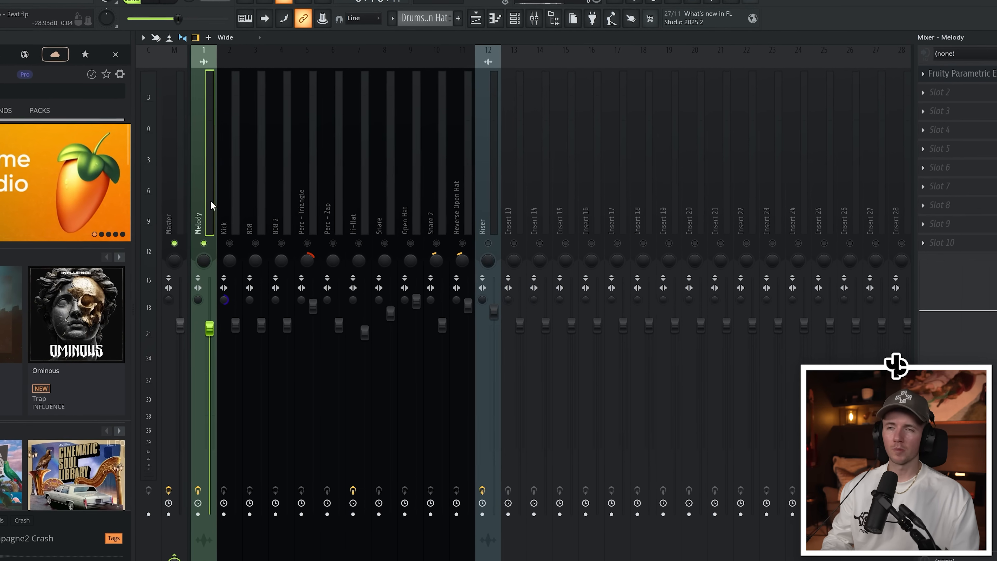
pyautogui.click(954, 73)
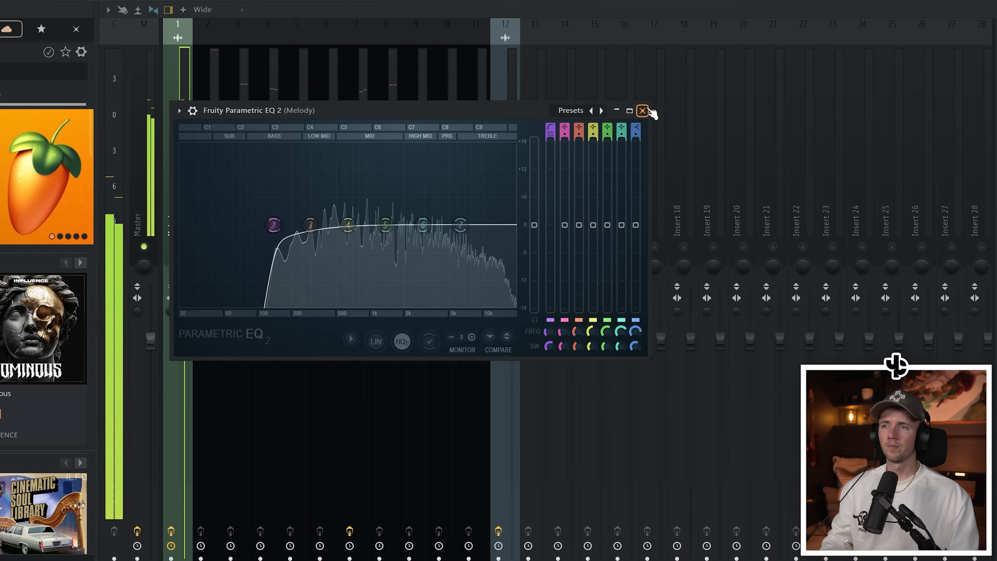
pyautogui.click(643, 110)
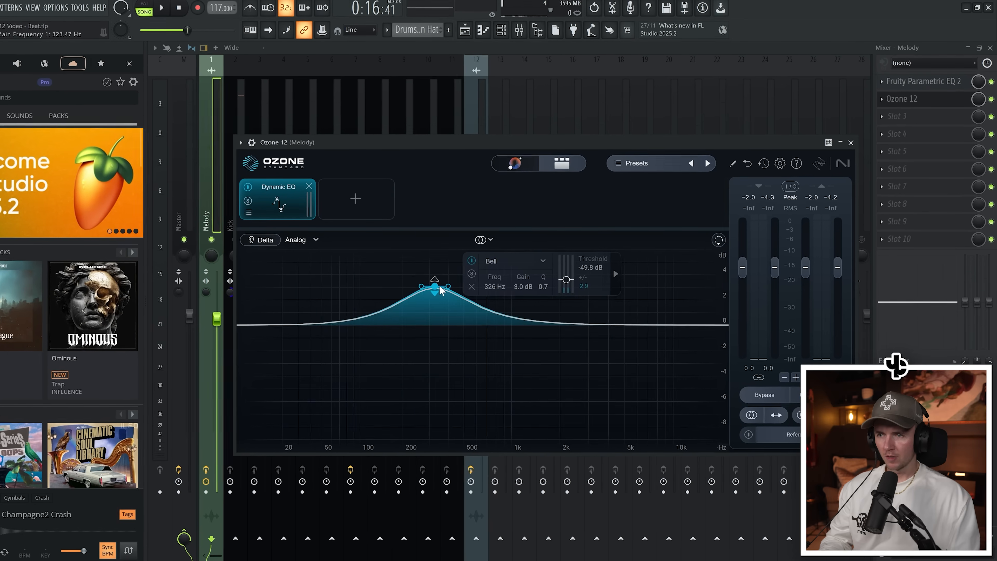
# Drag a Dynamic EQ bell band to about 326 Hz at +3 dB on the Melody.
pyautogui.moveTo(435, 286); pyautogui.dragTo(455, 276)
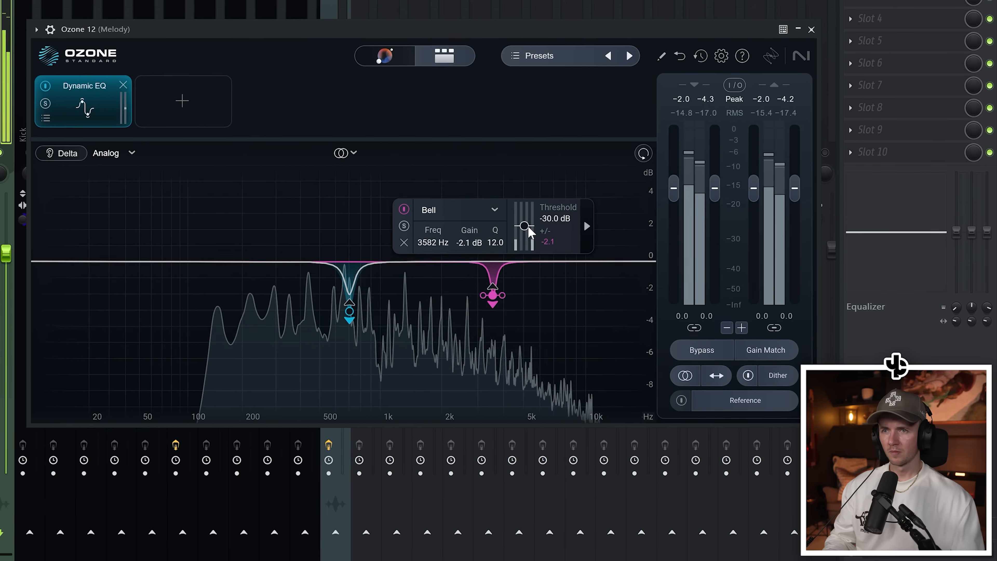
# Set the 3582 Hz dynamic bell's threshold to -30 dB.
pyautogui.moveTo(524, 226); pyautogui.dragTo(521, 238)
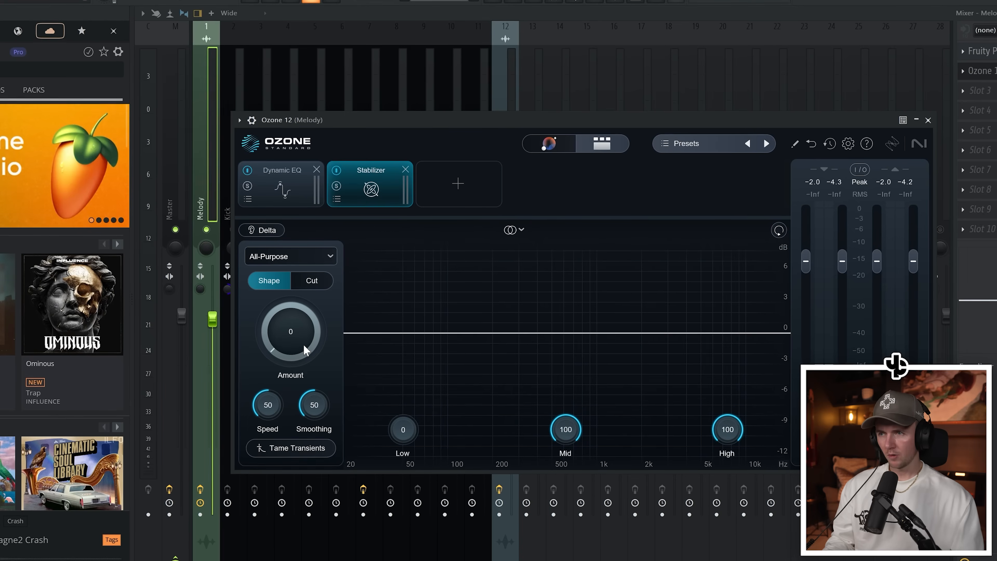
# Set the Melody Stabilizer amount to 20, re-enable it, and move to the 808's Ozone.
pyautogui.moveTo(291, 330); pyautogui.dragTo(299, 318)
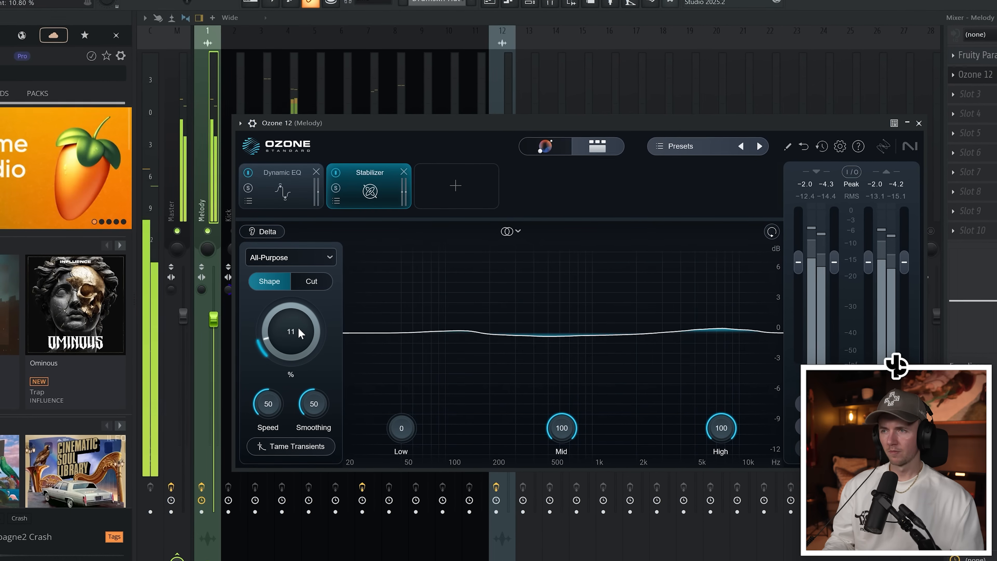
pyautogui.moveTo(291, 330); pyautogui.dragTo(291, 311)
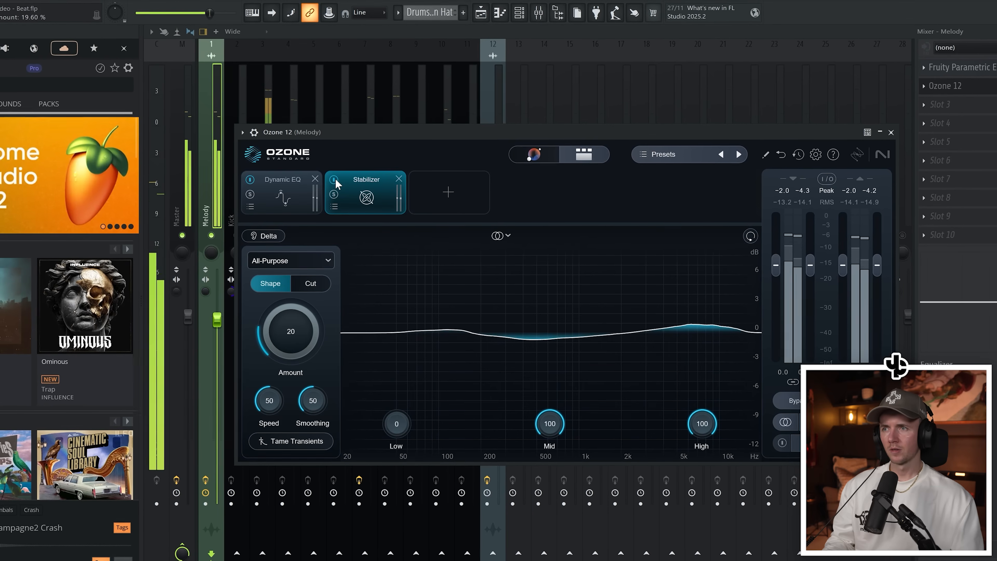
pyautogui.moveTo(331, 182)
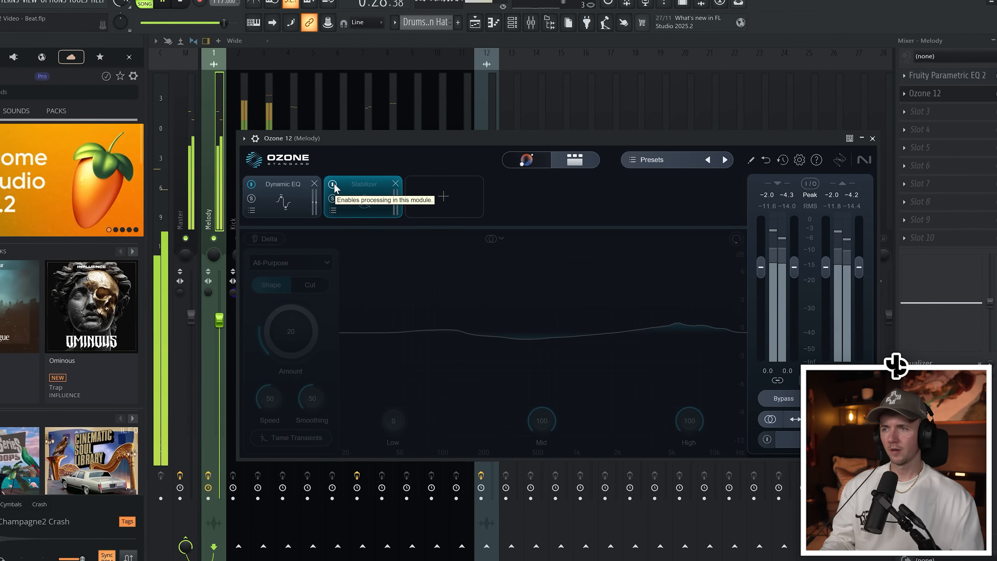
pyautogui.click(331, 186)
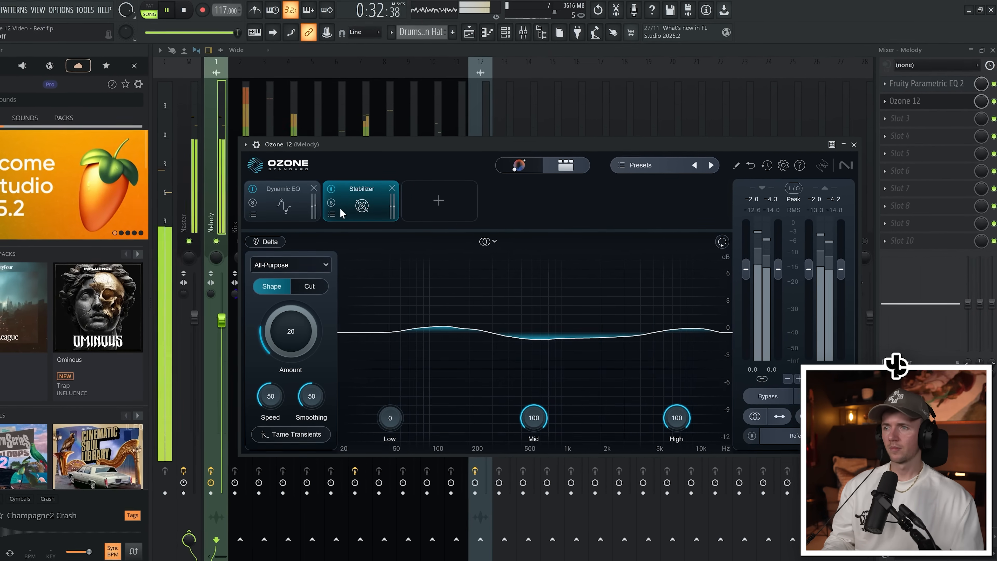
pyautogui.click(853, 144)
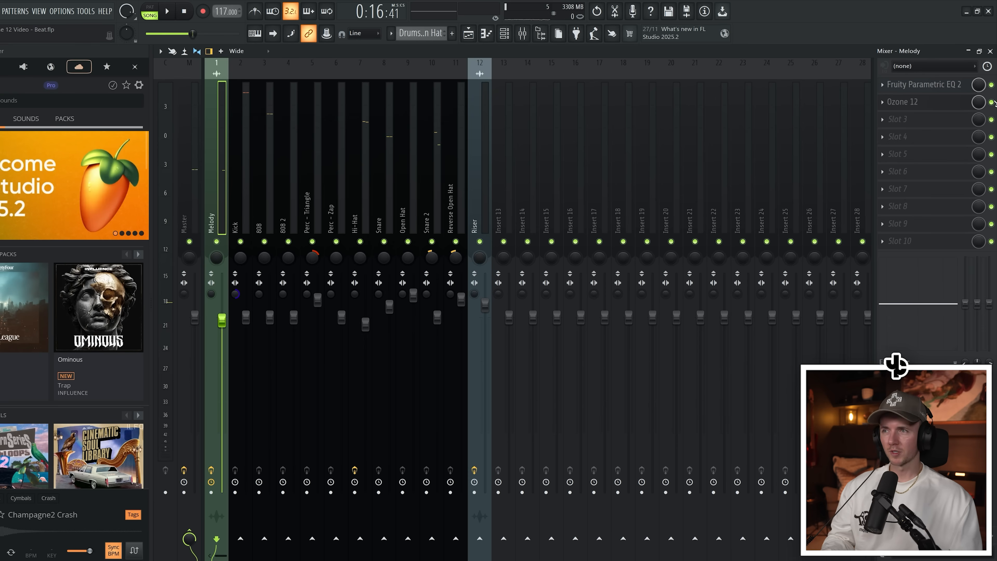
pyautogui.click(166, 11)
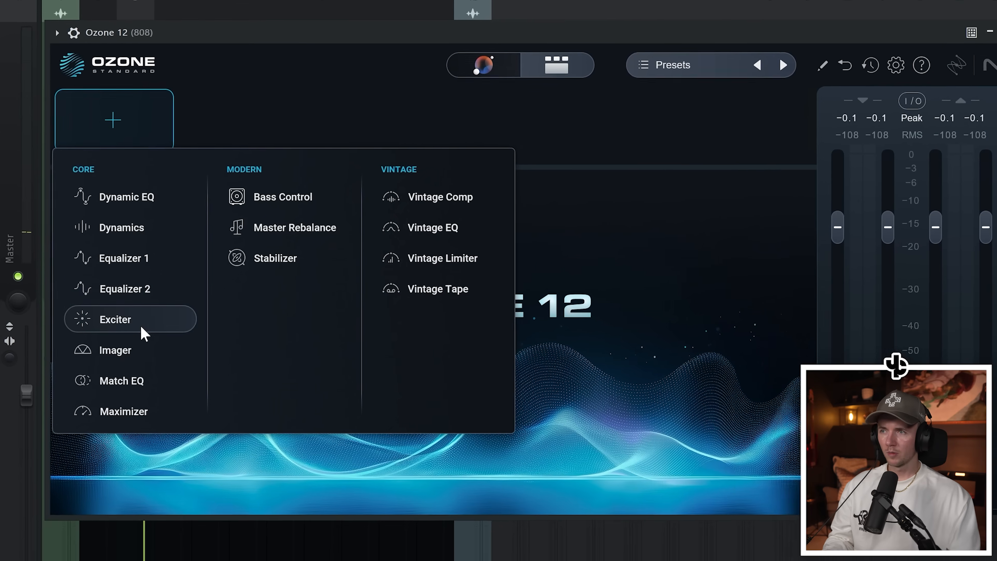
# Add an Exciter to the 808 with the crossover near 250 Hz and Warm high-band saturation around 15.
pyautogui.click(115, 319)
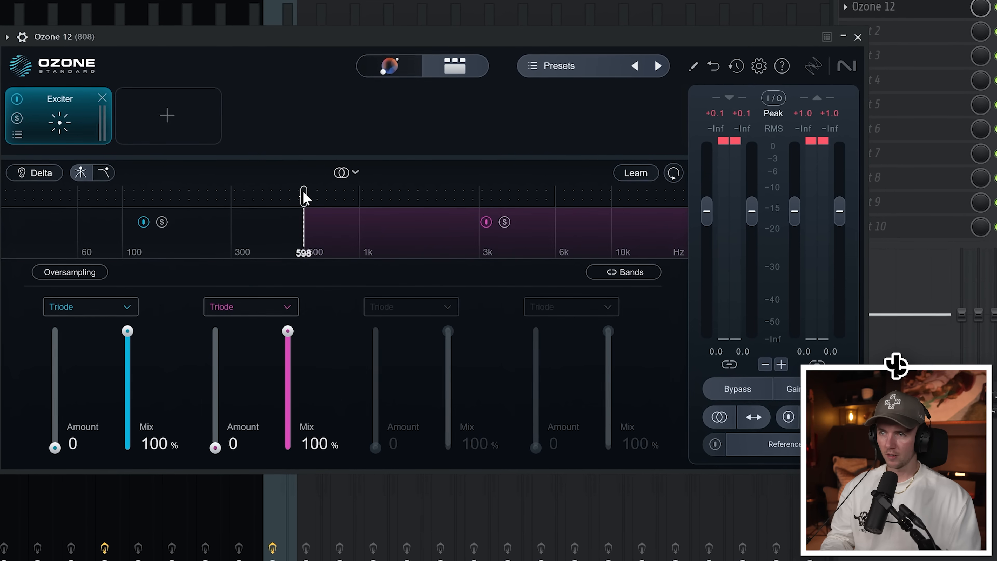
pyautogui.moveTo(303, 194); pyautogui.dragTo(210, 194)
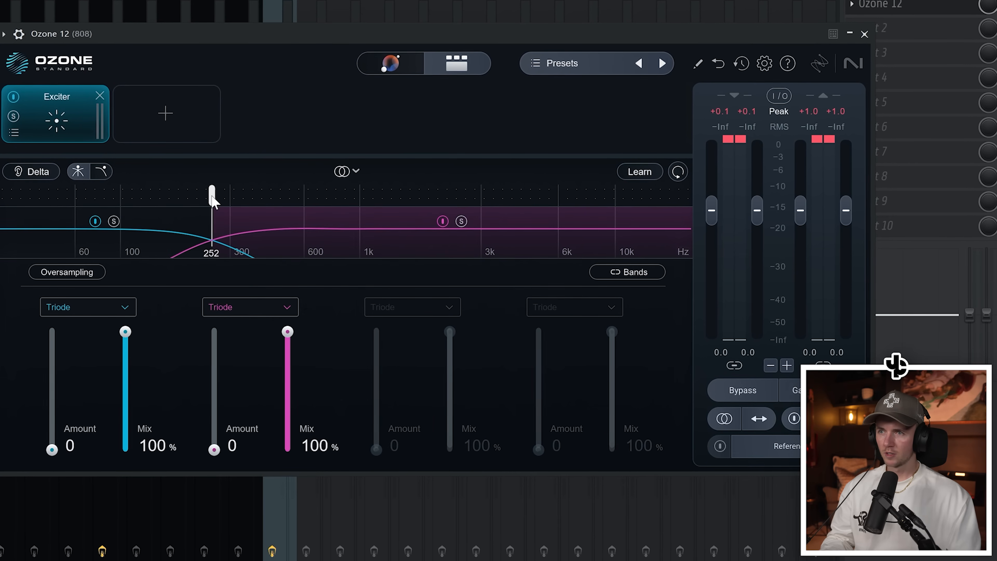
pyautogui.click(249, 307)
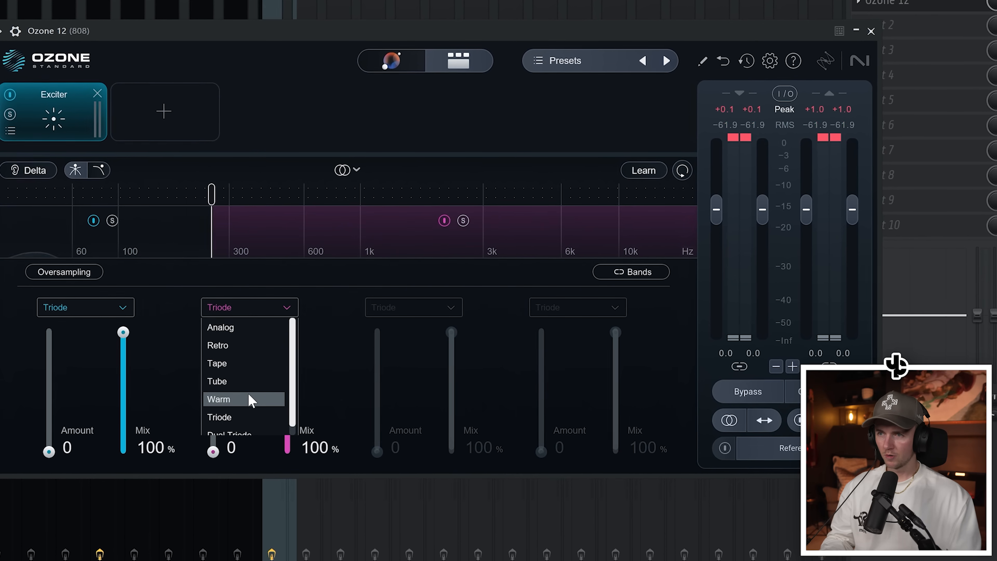
pyautogui.click(218, 399)
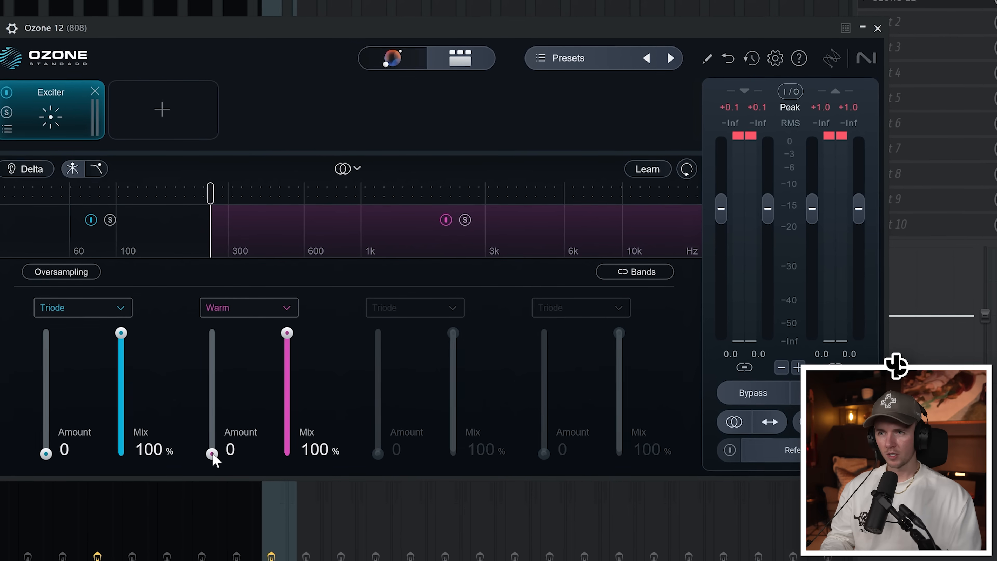
pyautogui.moveTo(211, 454); pyautogui.dragTo(212, 355)
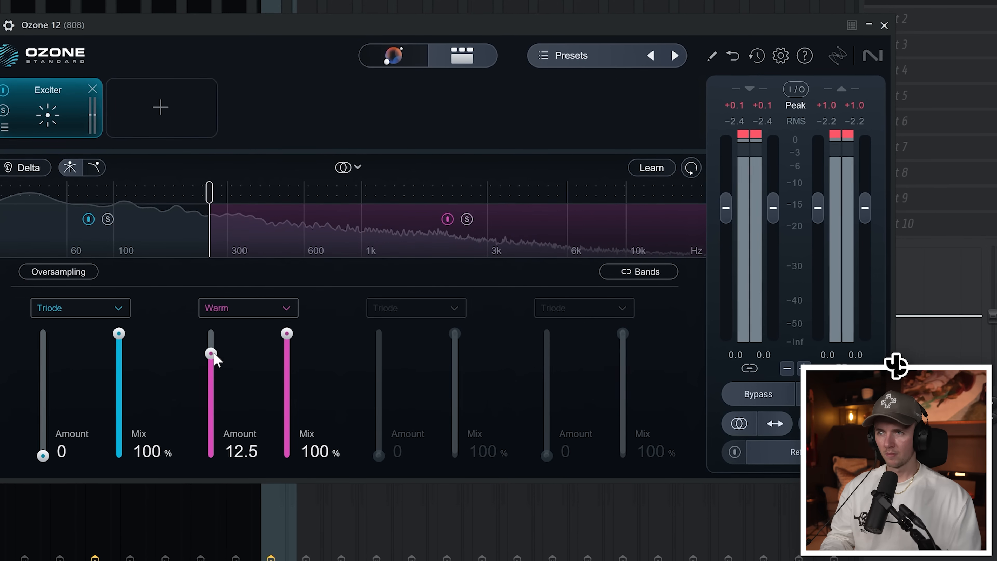
pyautogui.moveTo(212, 354); pyautogui.dragTo(210, 334)
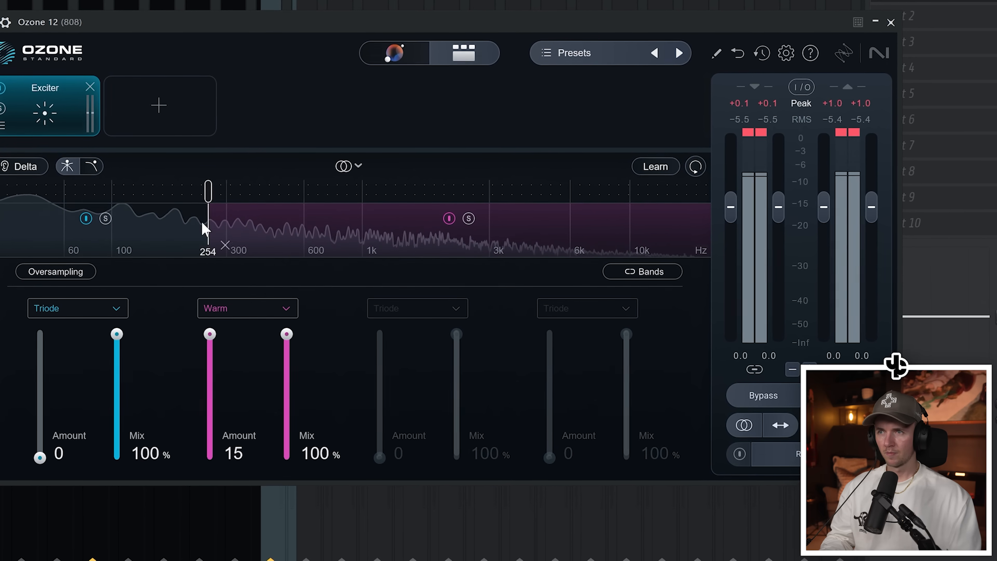
# Switch the high band to Retro saturation at about 8.6, keep the crossover near 250 Hz, and re-enable the Exciter.
pyautogui.click(247, 308)
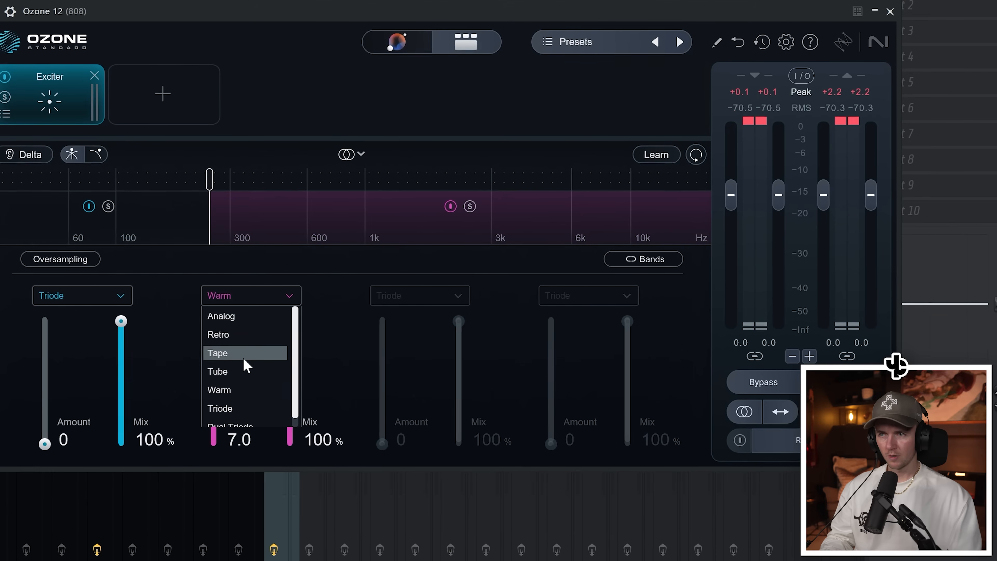
pyautogui.click(218, 334)
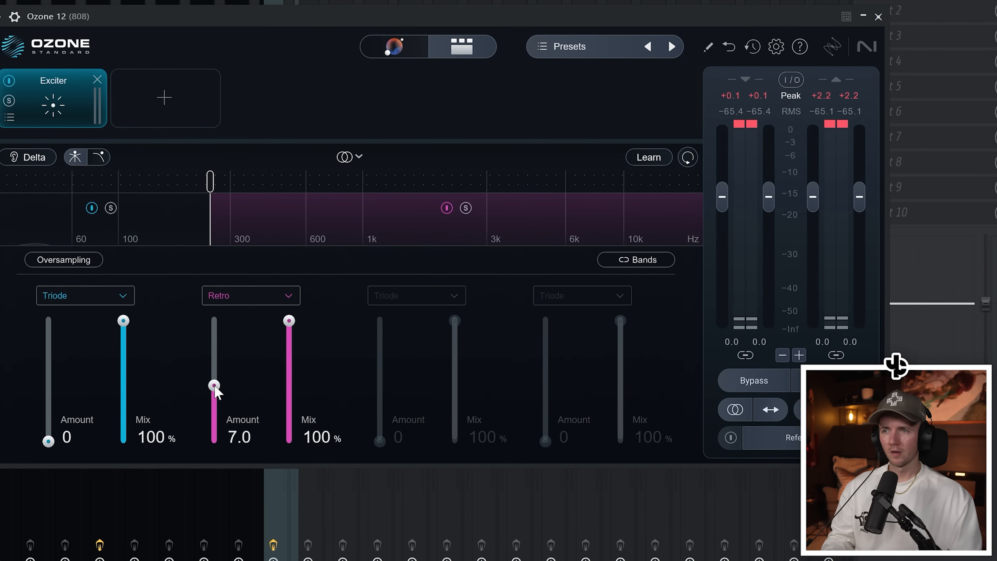
pyautogui.moveTo(214, 386); pyautogui.dragTo(215, 320)
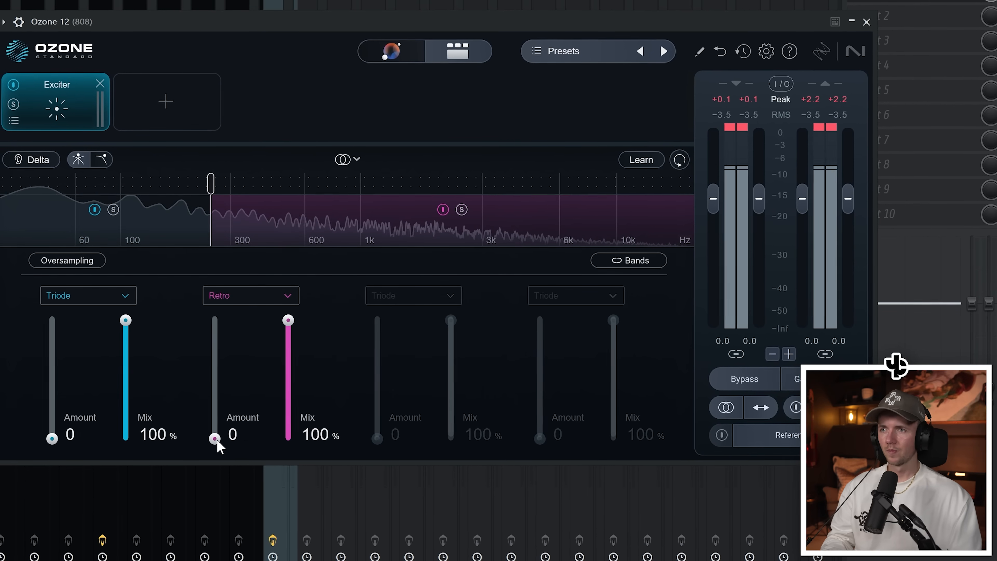
pyautogui.moveTo(213, 438); pyautogui.dragTo(213, 371)
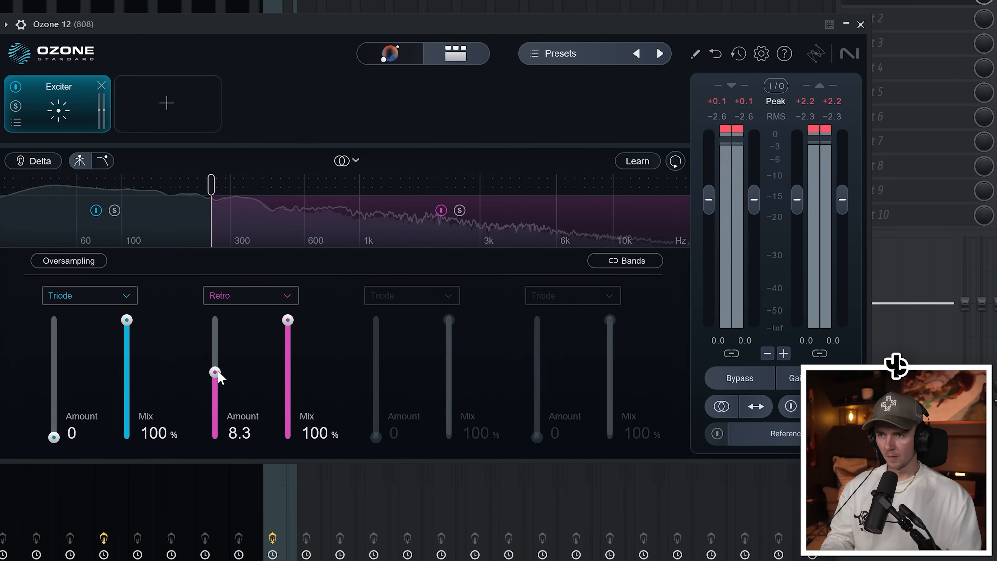
pyautogui.moveTo(215, 371); pyautogui.dragTo(215, 369)
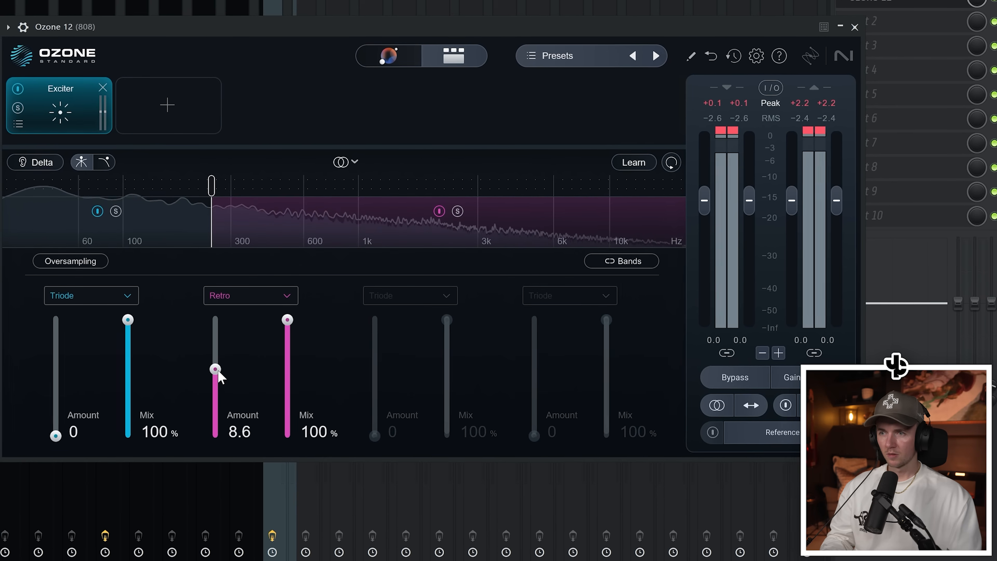
pyautogui.moveTo(214, 370); pyautogui.dragTo(214, 350)
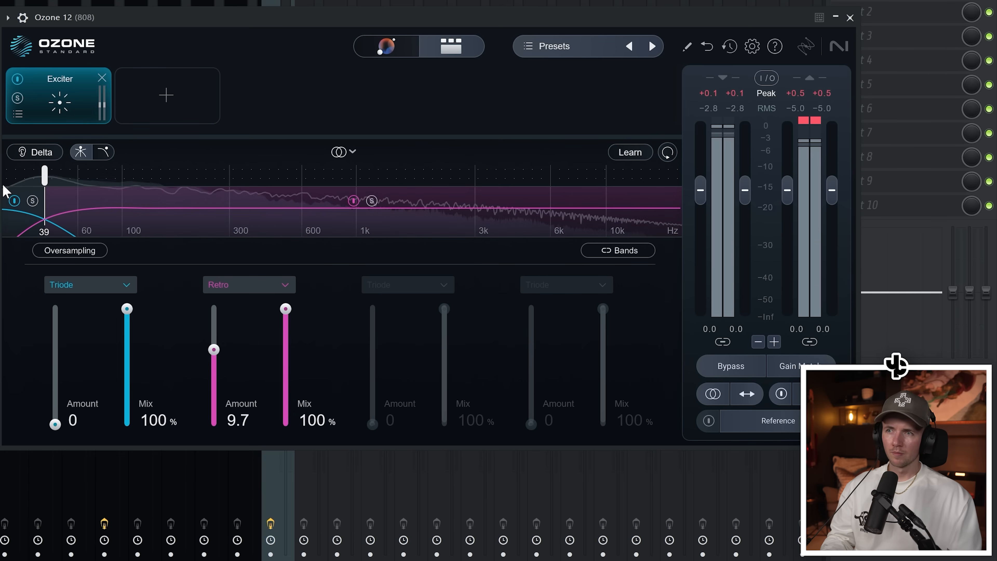
pyautogui.moveTo(43, 175); pyautogui.dragTo(174, 175)
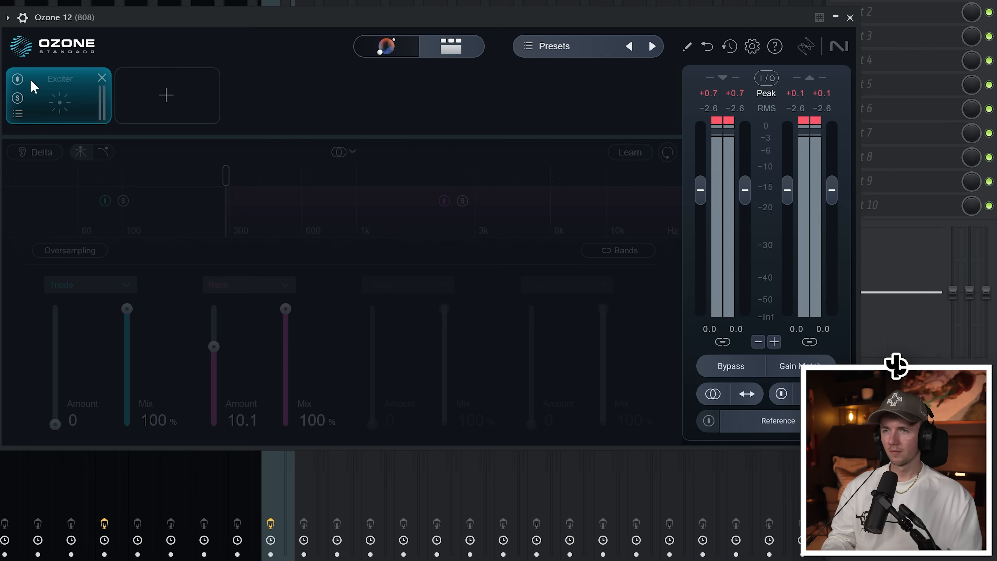
pyautogui.click(17, 79)
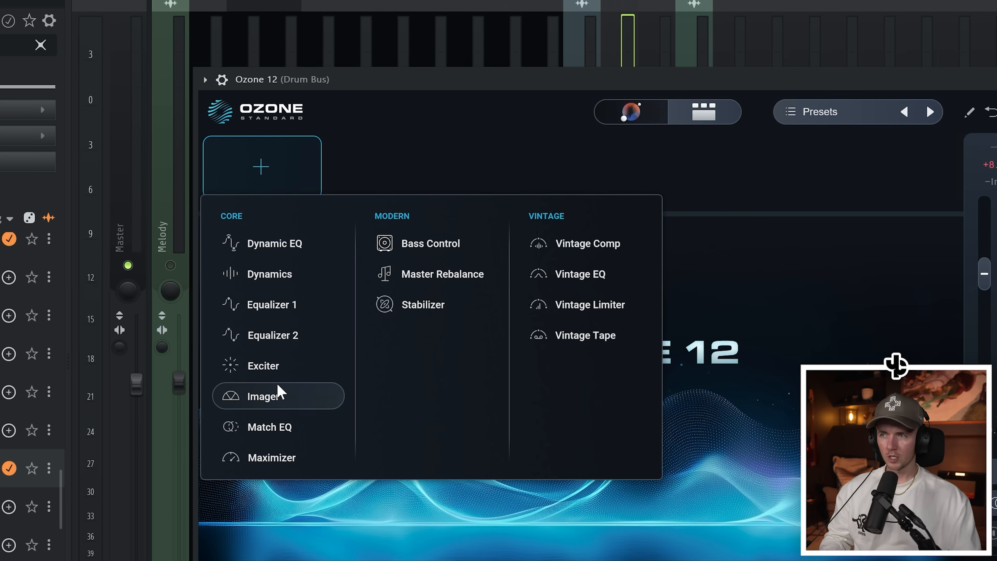
# Add an Imager to the Drum Bus and set the high-band width to 40.
pyautogui.click(261, 396)
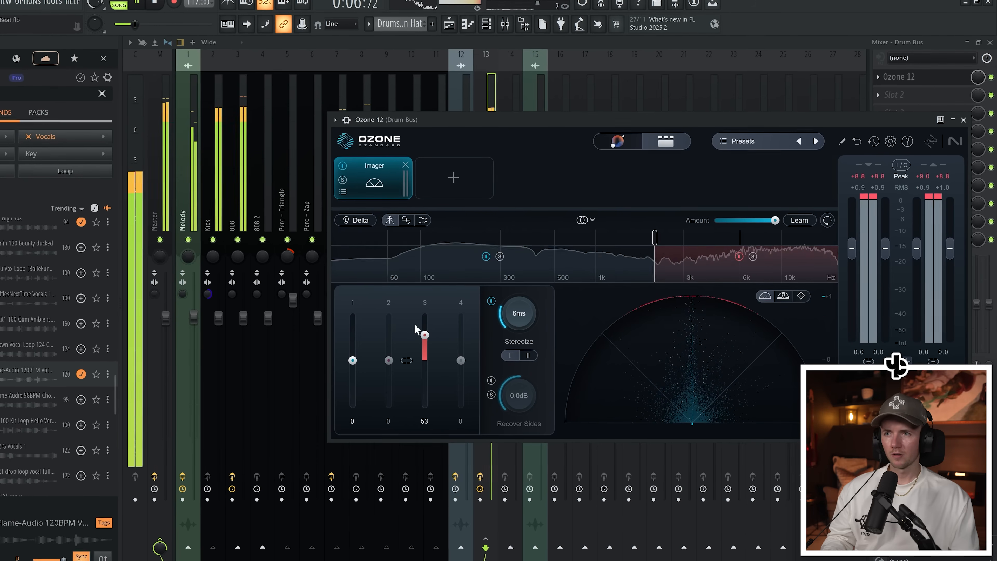
pyautogui.moveTo(424, 328); pyautogui.dragTo(418, 340)
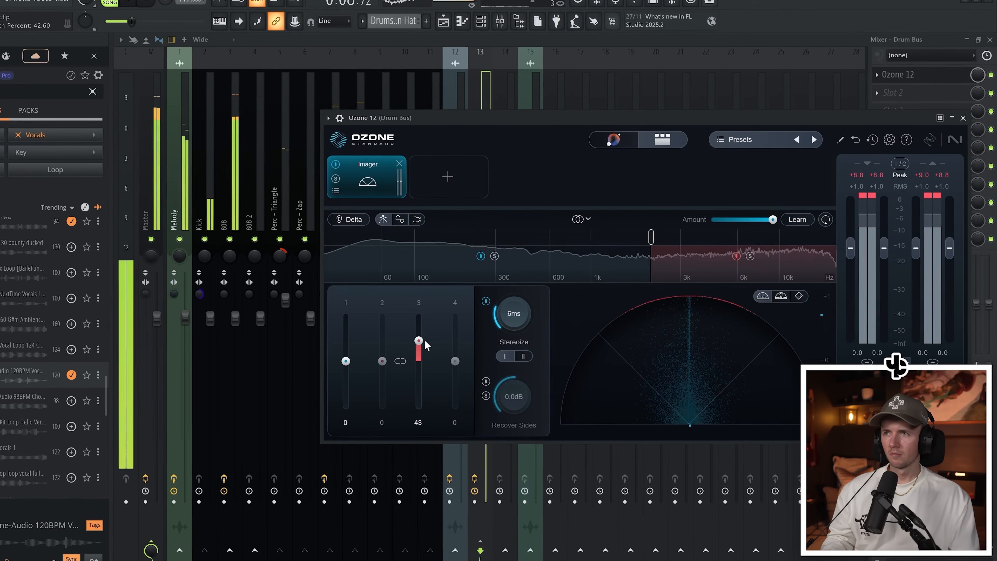
pyautogui.moveTo(418, 340); pyautogui.dragTo(406, 346)
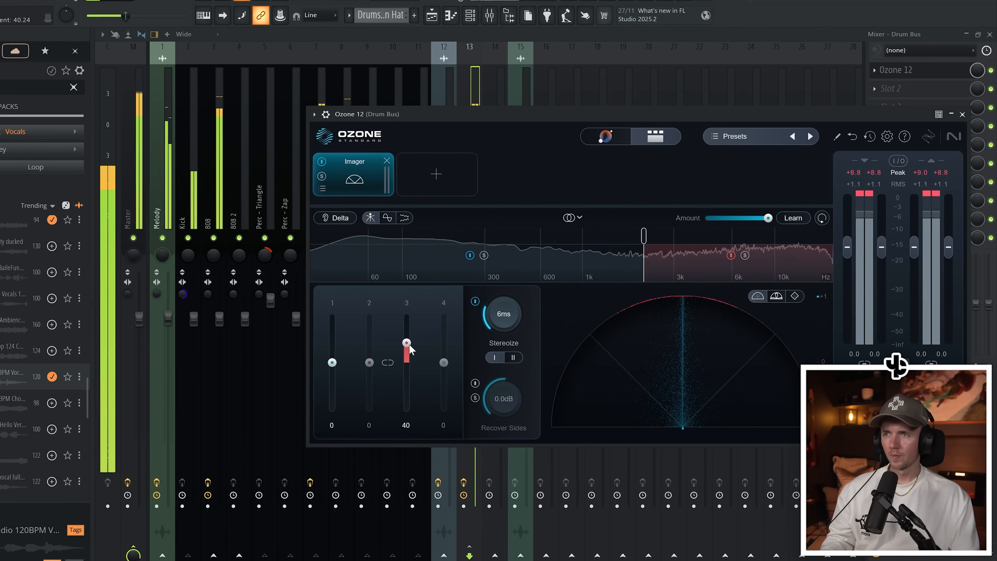